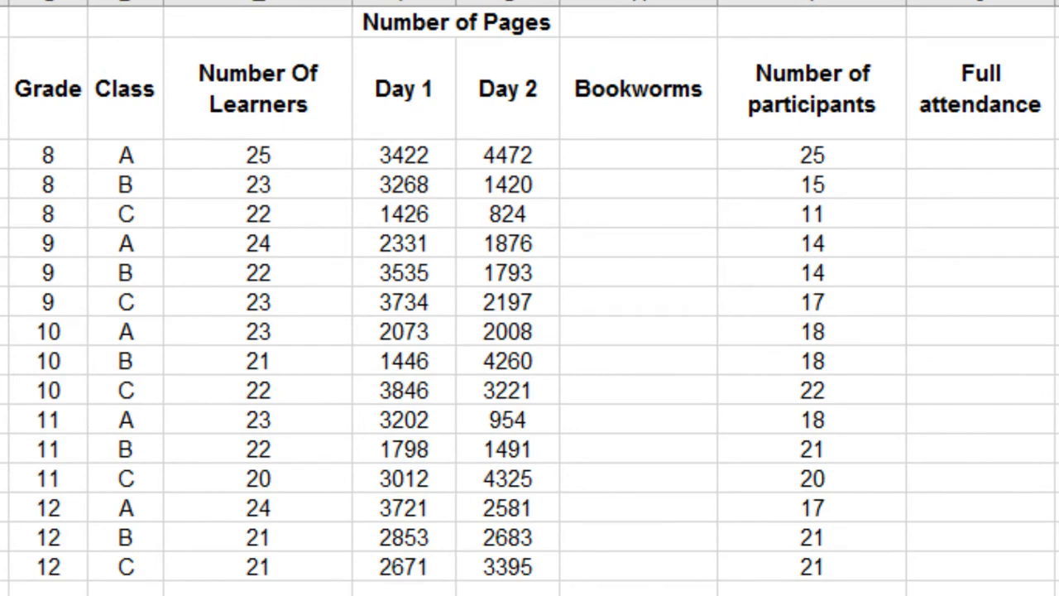
- Enter =IF(F3+G3>=6000, "Bookworms", "") in the first Bookworms cell H3
{"action": "left_click", "coordinate": [687, 184]}
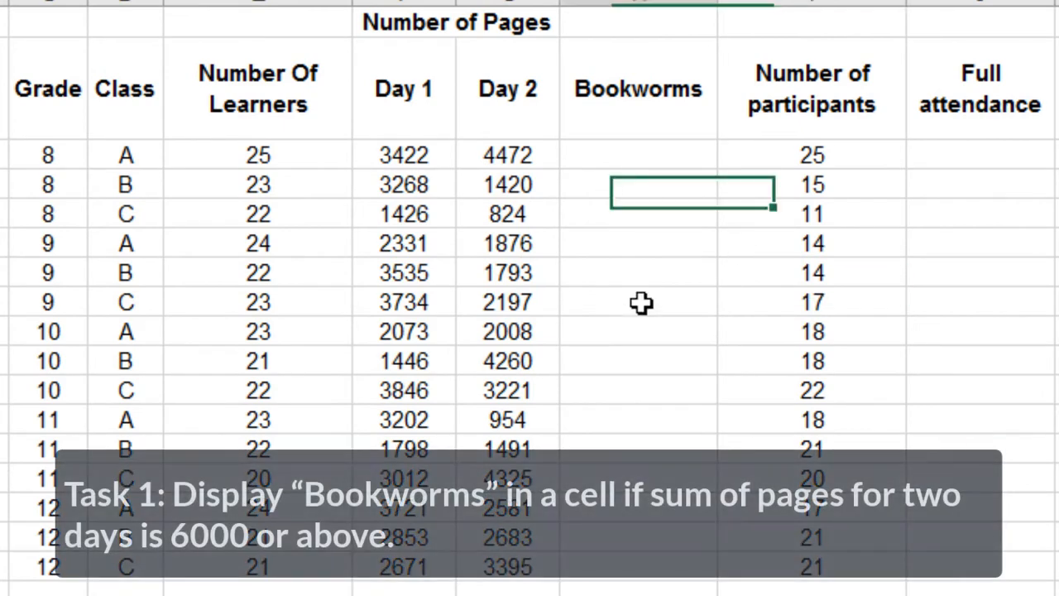
{"action": "type", "text": "=IF(F3"}
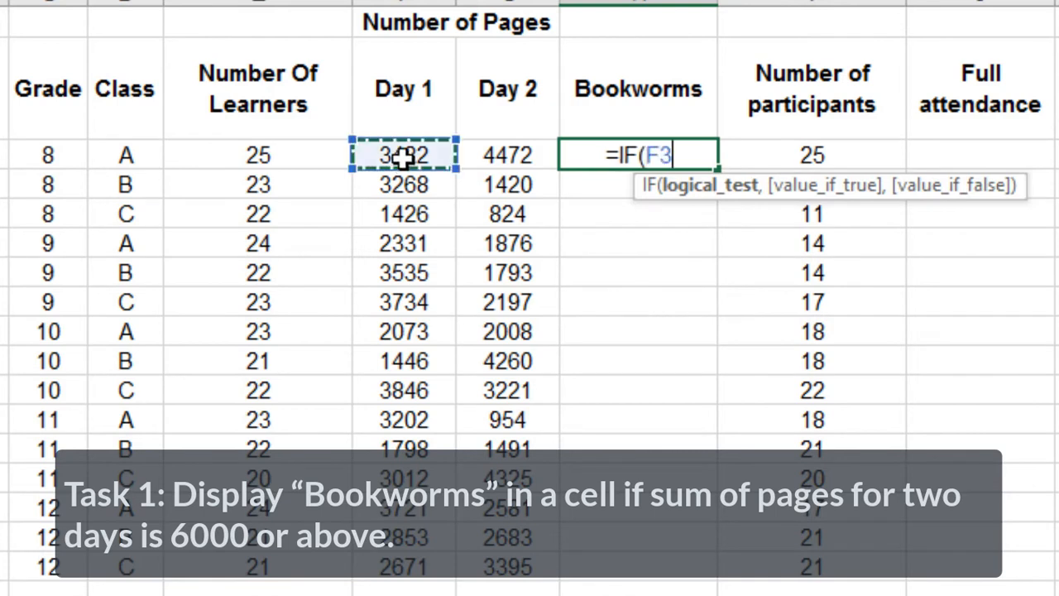
{"action": "type", "text": "+G3>="}
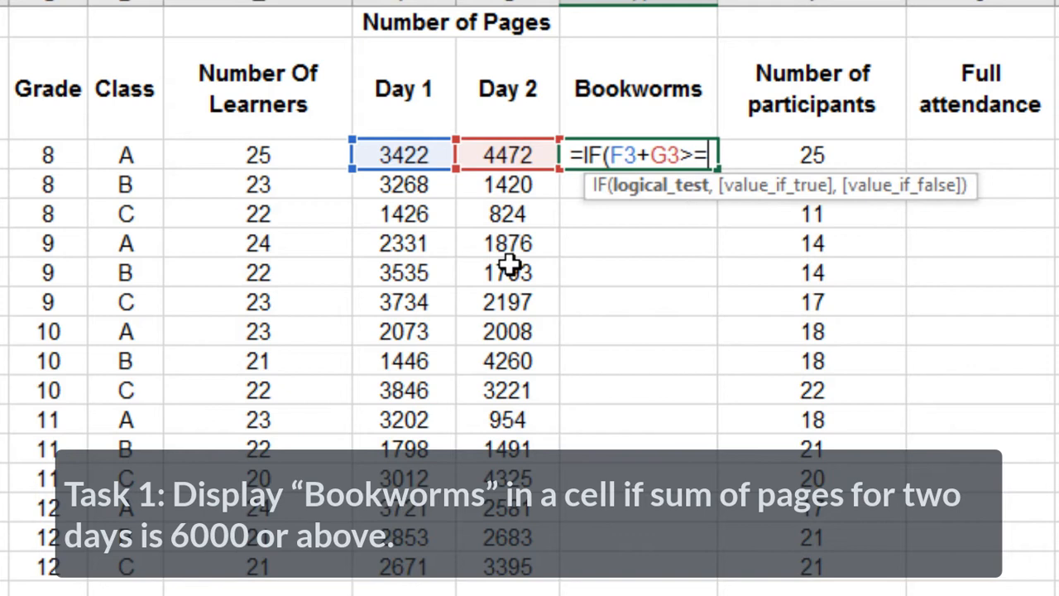
{"action": "type", "text": "6000,"}
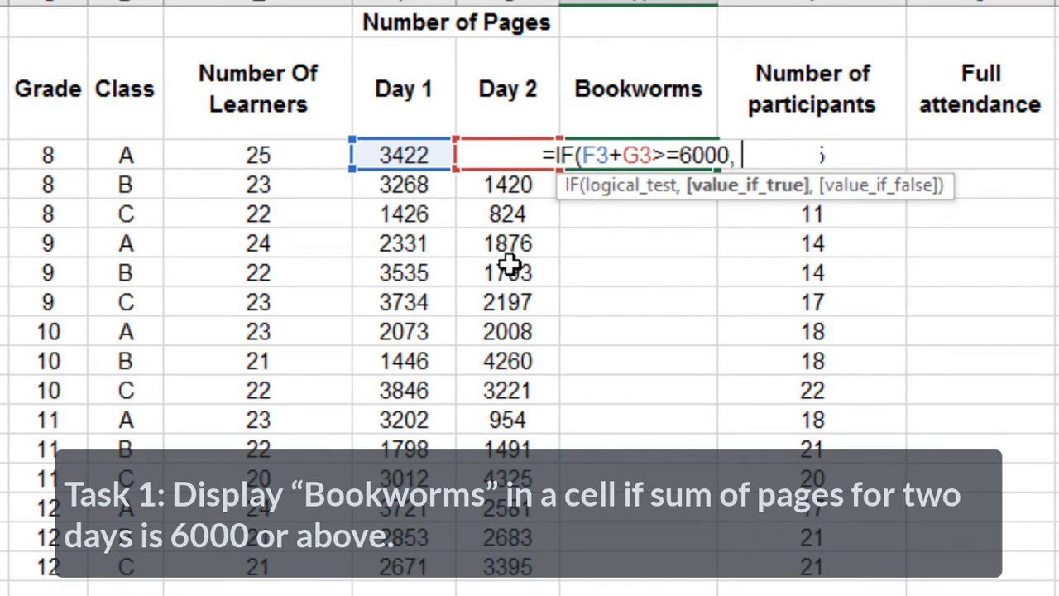
{"action": "type", "text": "\"Bookworms\", \"\")"}
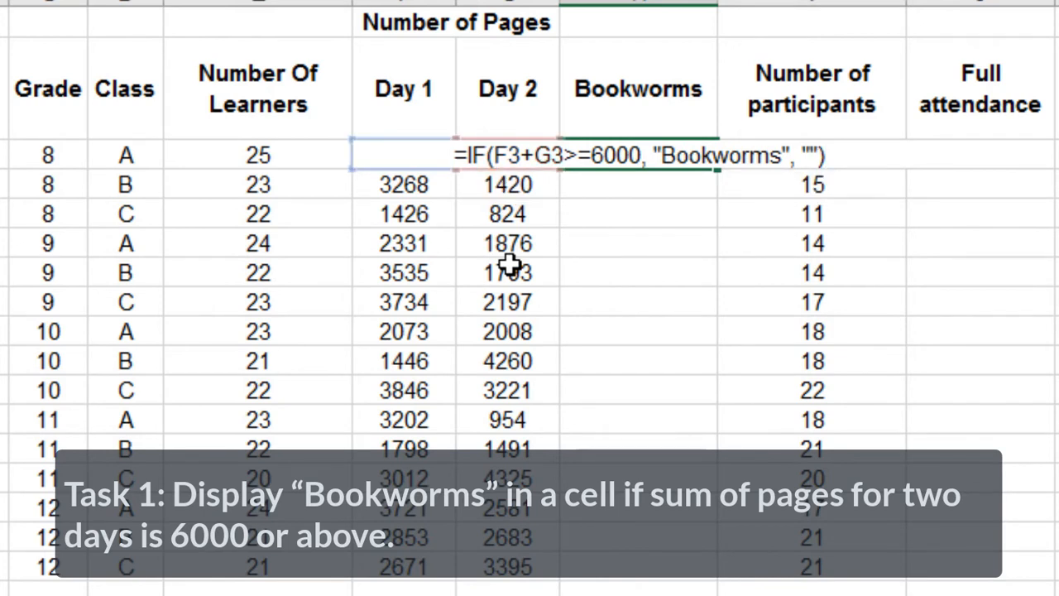
{"action": "key", "text": "Enter"}
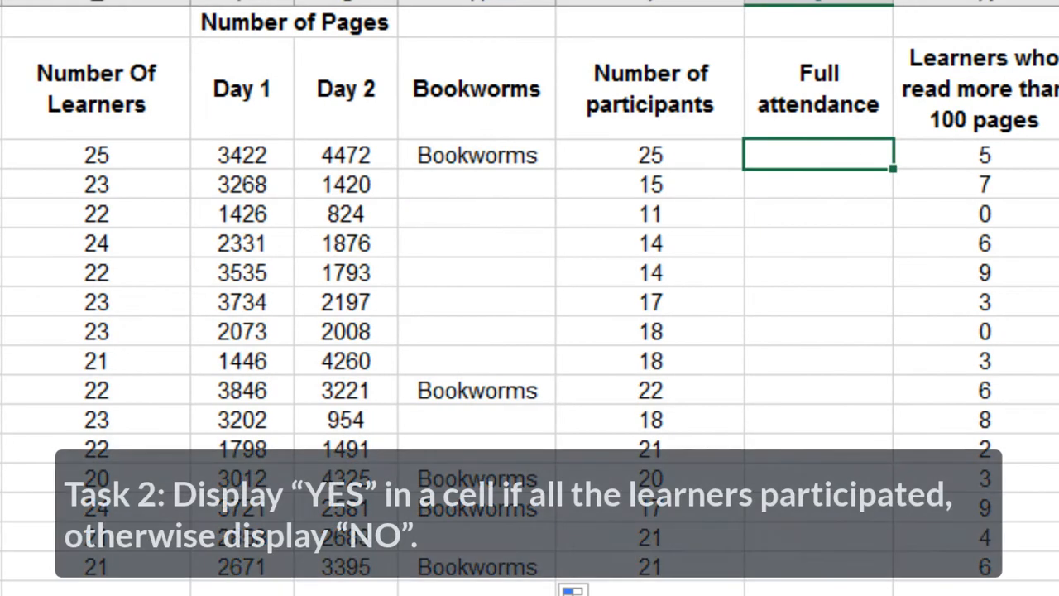
- Enter =IF(E3=I3, "YES", "NO") in J3 and copy it down the Full attendance column
{"action": "type", "text": "=IF("}
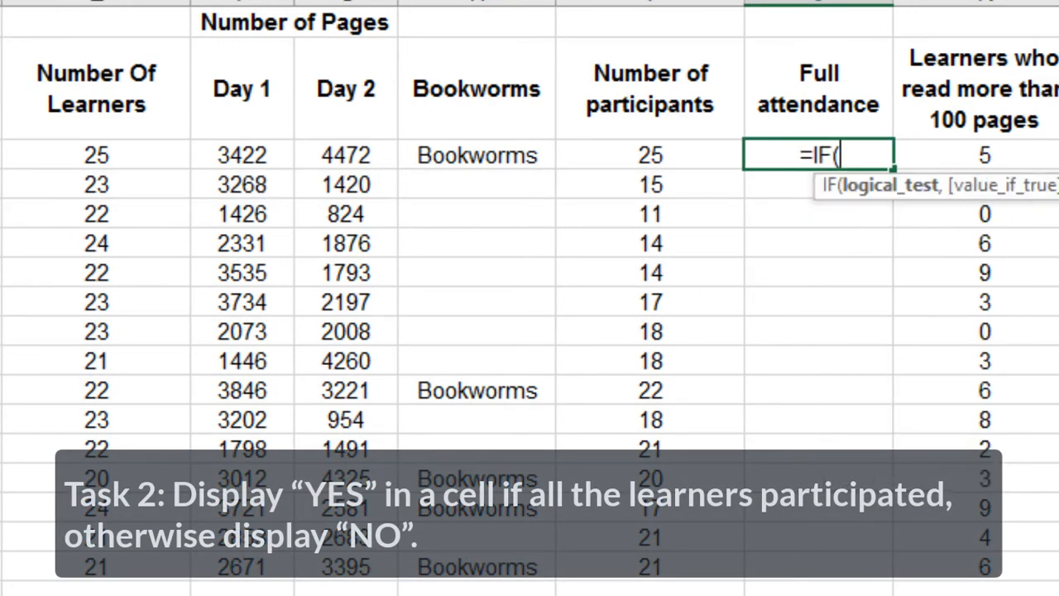
{"action": "left_click", "coordinate": [93, 156]}
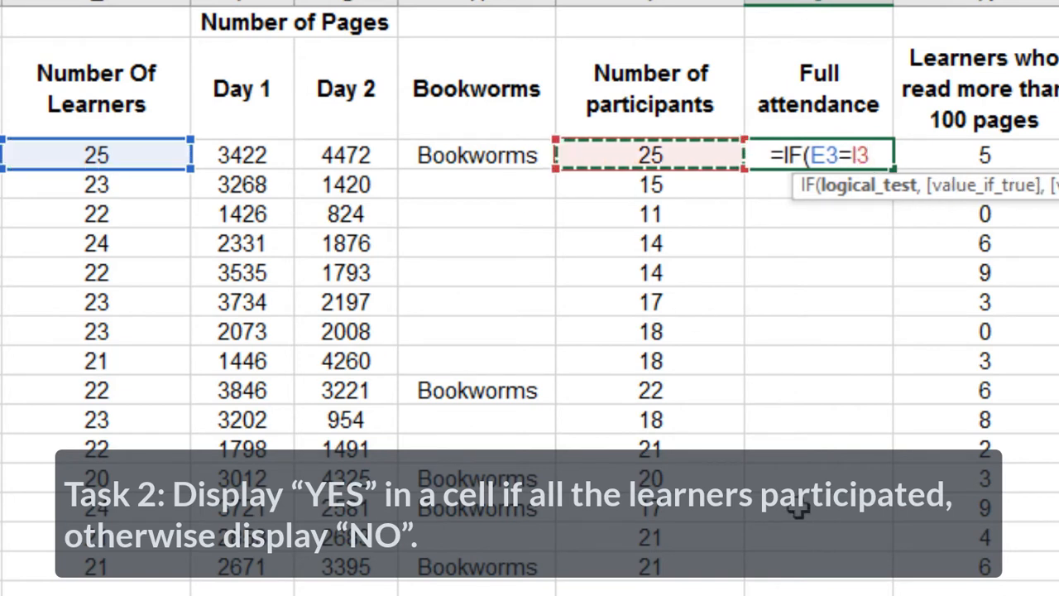
{"action": "type", "text": ", \"YES"}
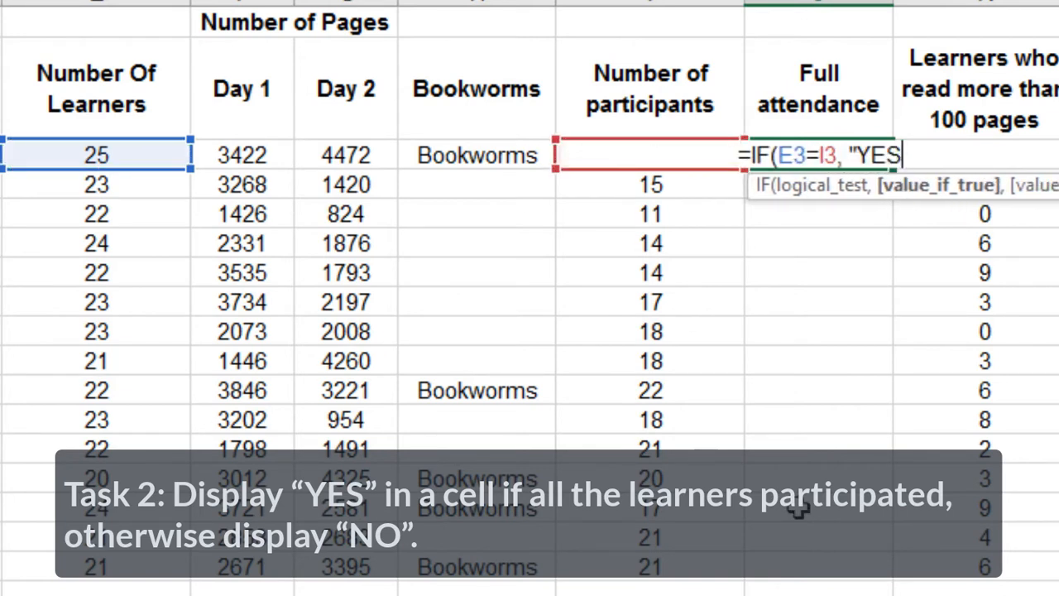
{"action": "type", "text": "\""}
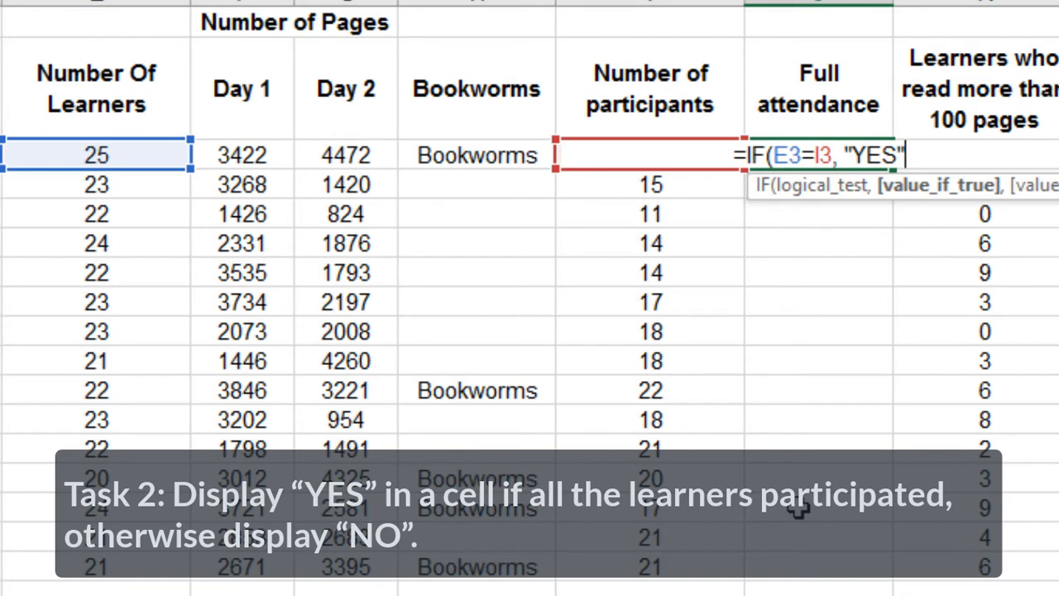
{"action": "type", "text": ", \"NO\""}
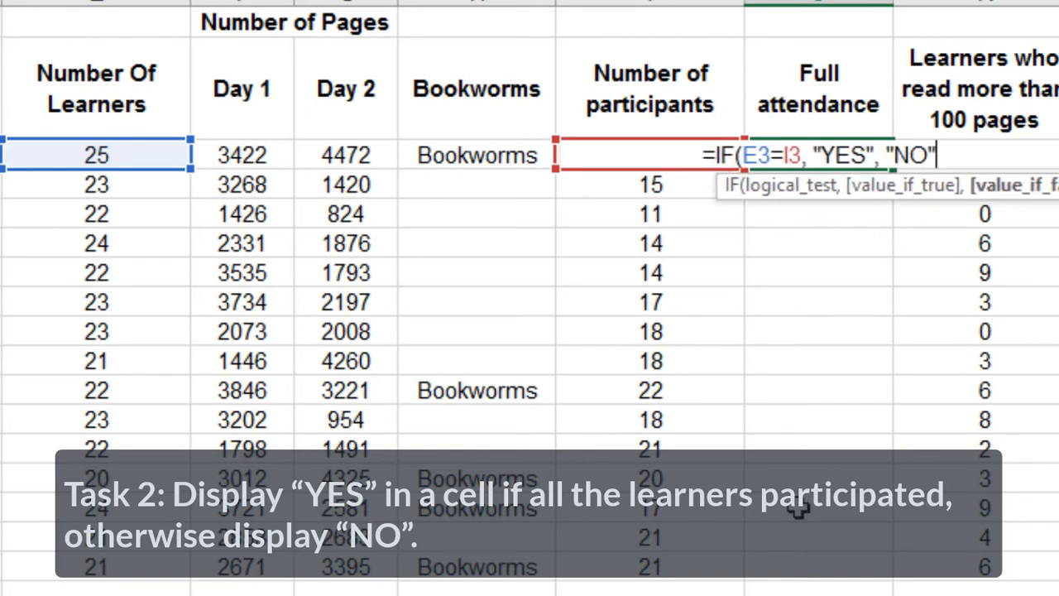
{"action": "key", "text": "Enter"}
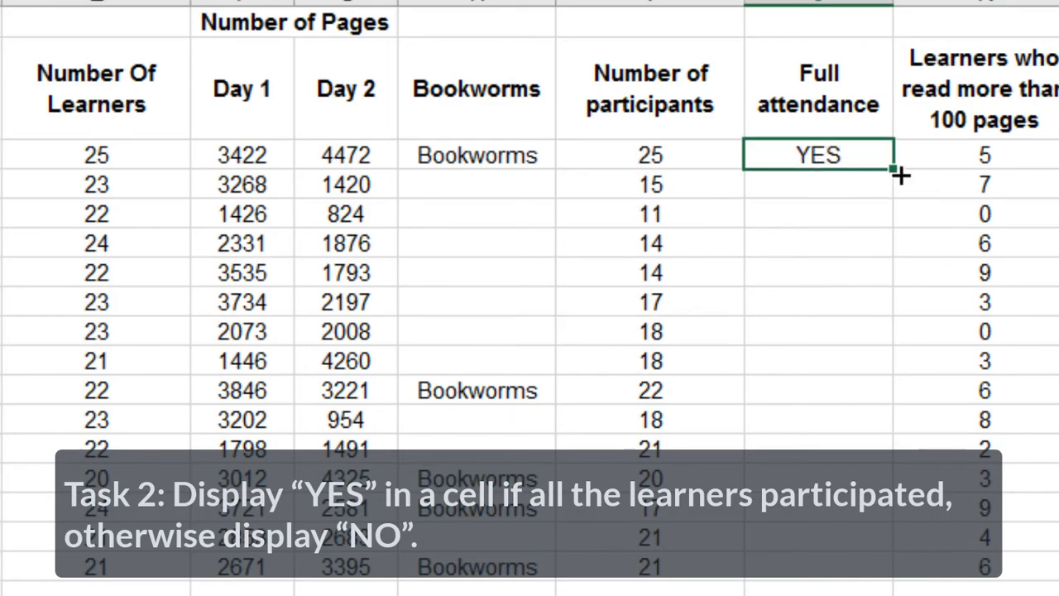
{"action": "left_click_drag", "start_coordinate": [893, 169], "coordinate": [869, 579]}
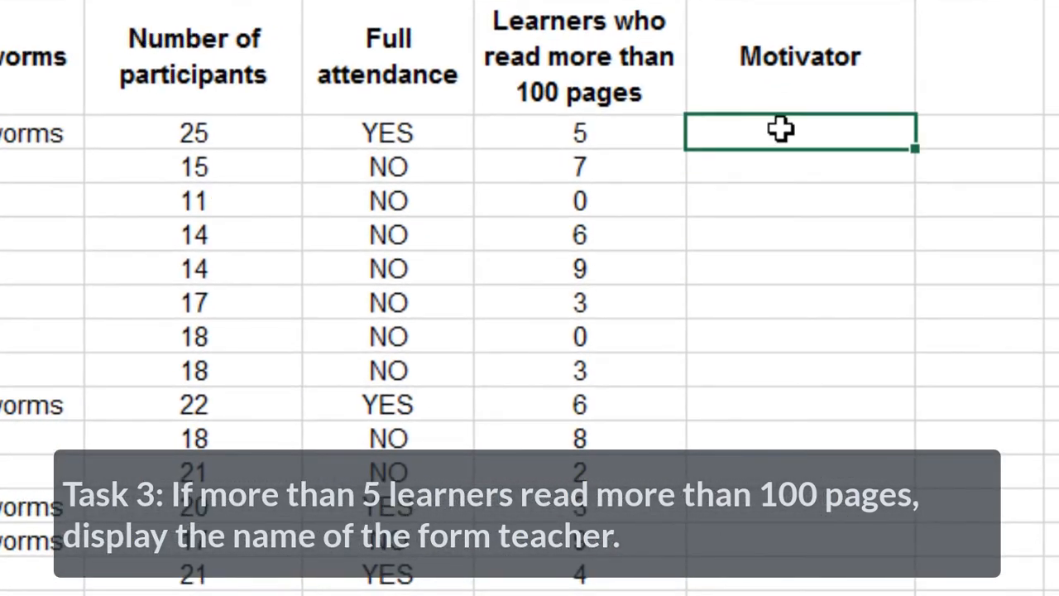
- Enter =IF(K3>5, B3, in the first Motivator cell, returning the form teacher name
{"action": "type", "text": "=I"}
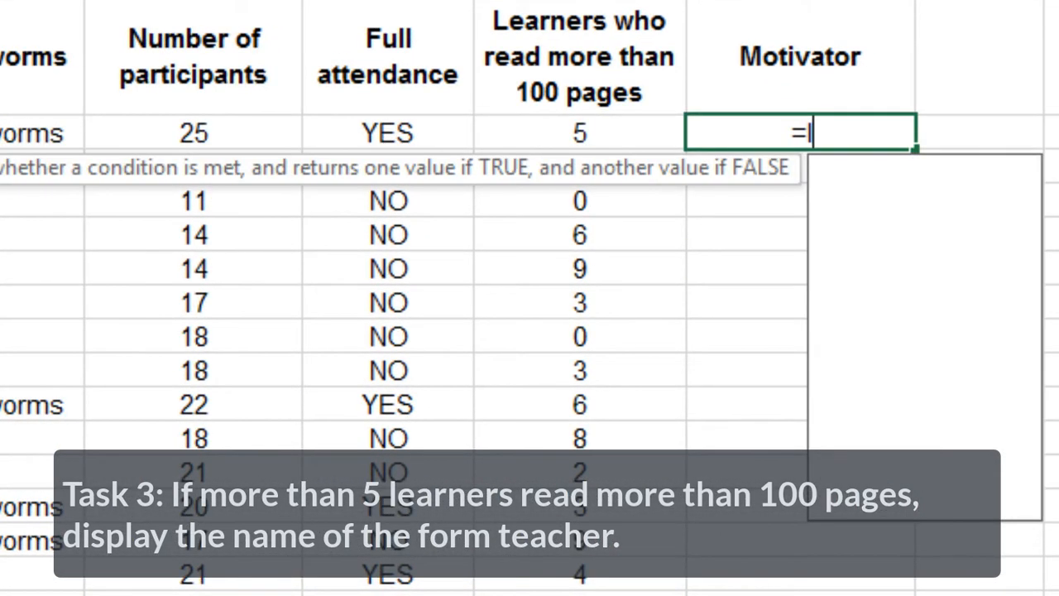
{"action": "left_click", "coordinate": [576, 133]}
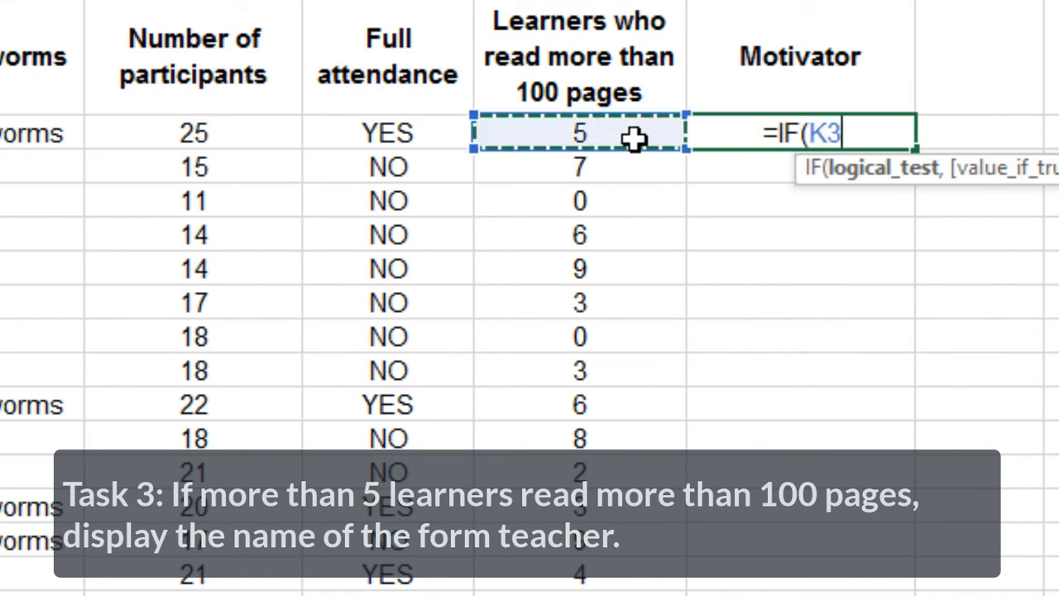
{"action": "type", "text": ">5"}
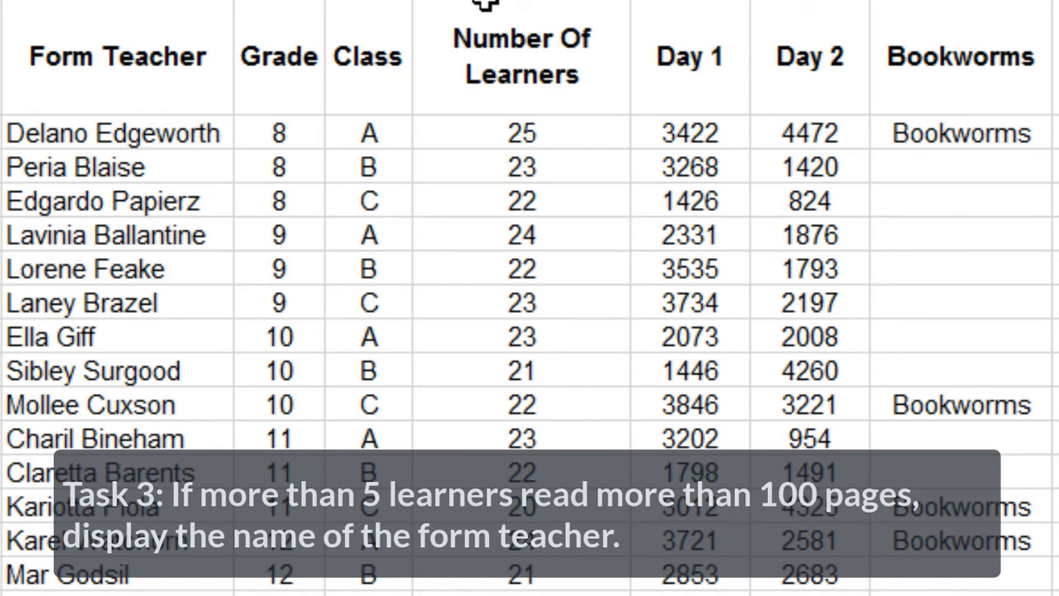
{"action": "left_click", "coordinate": [119, 132]}
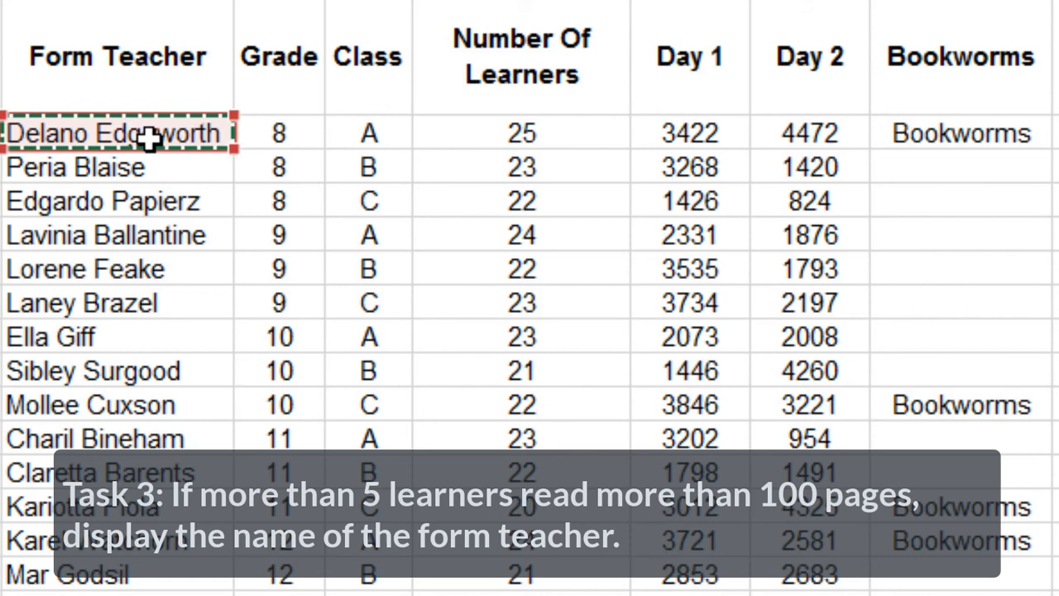
{"action": "type", "text": "=IF(K3>5, B3,"}
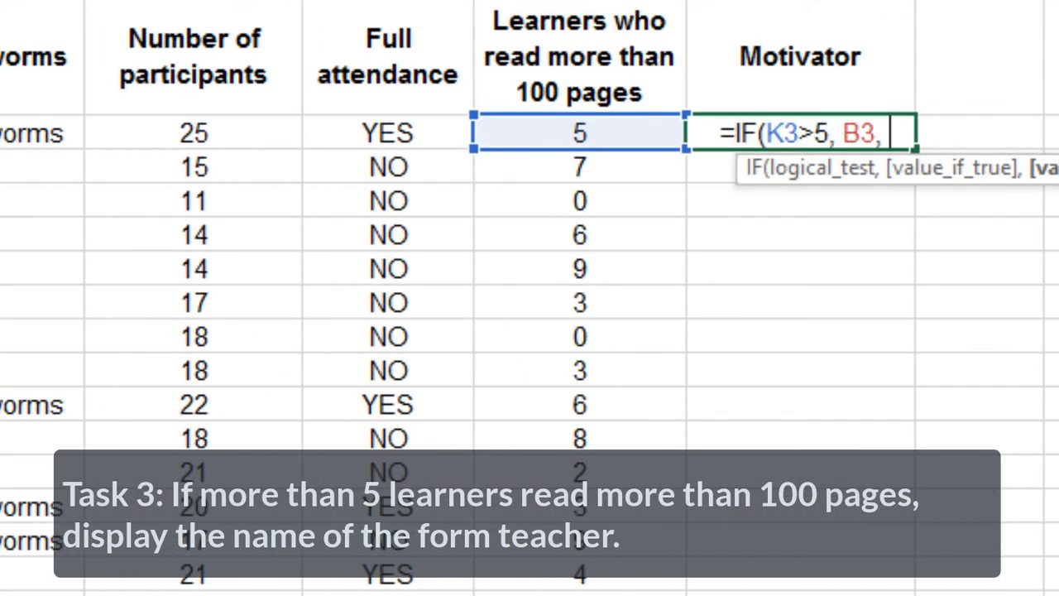
{"action": "key", "text": "Enter"}
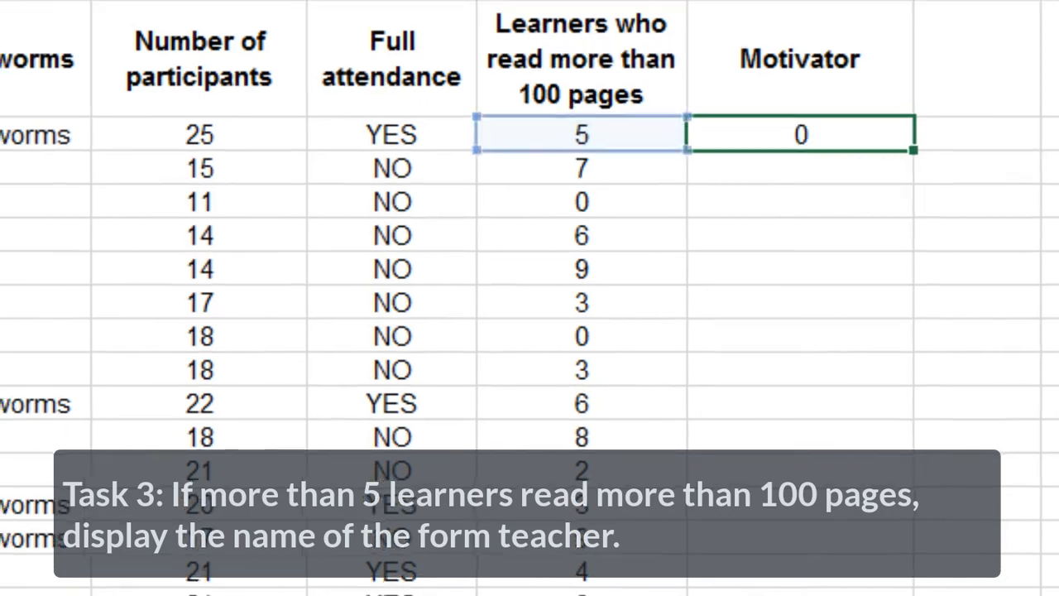